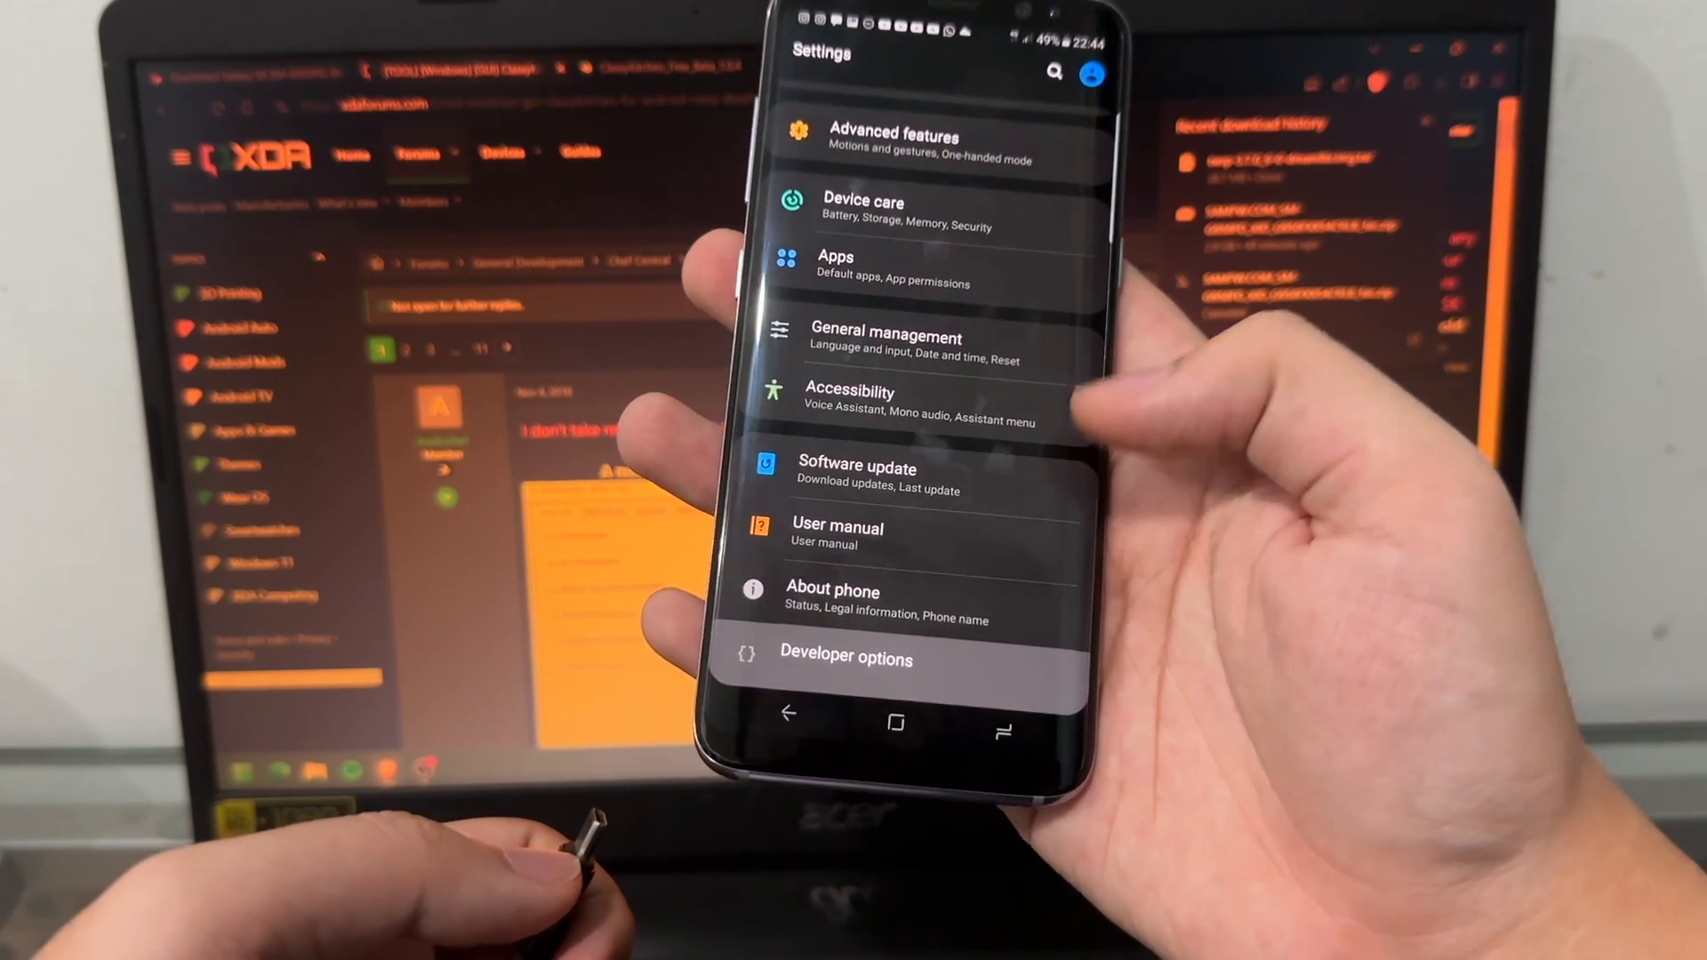
# Go through Developer options to the Running services page listing per-app RAM usage
pyautogui.click(844, 659)
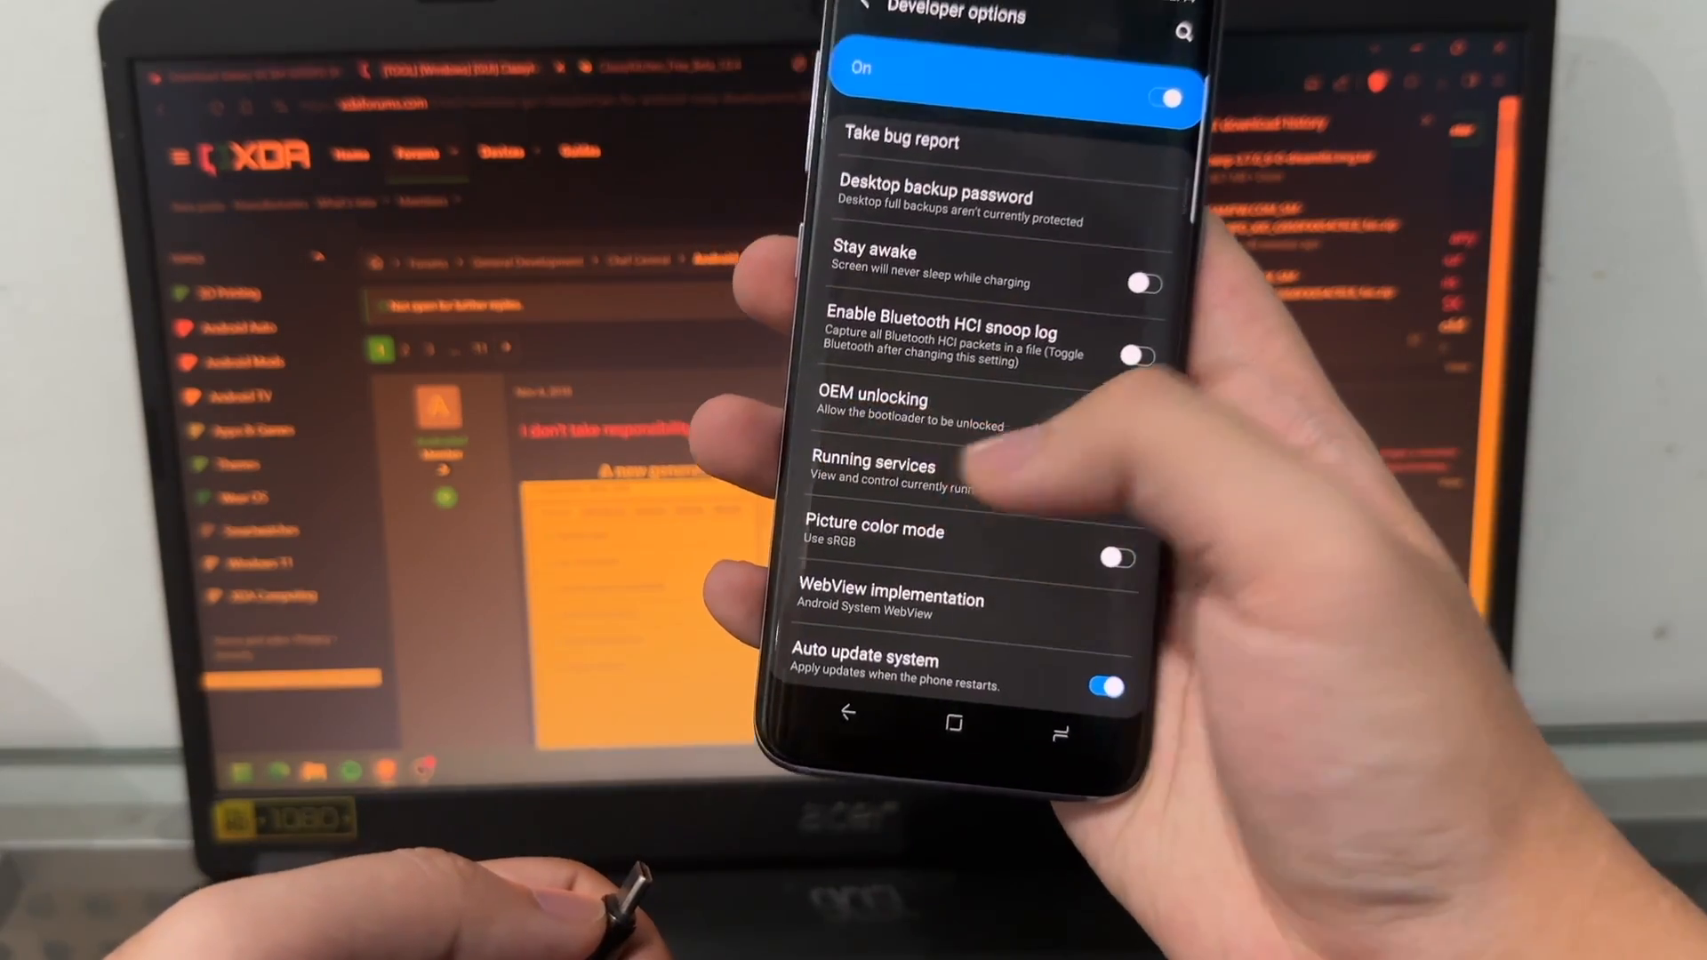
pyautogui.click(872, 465)
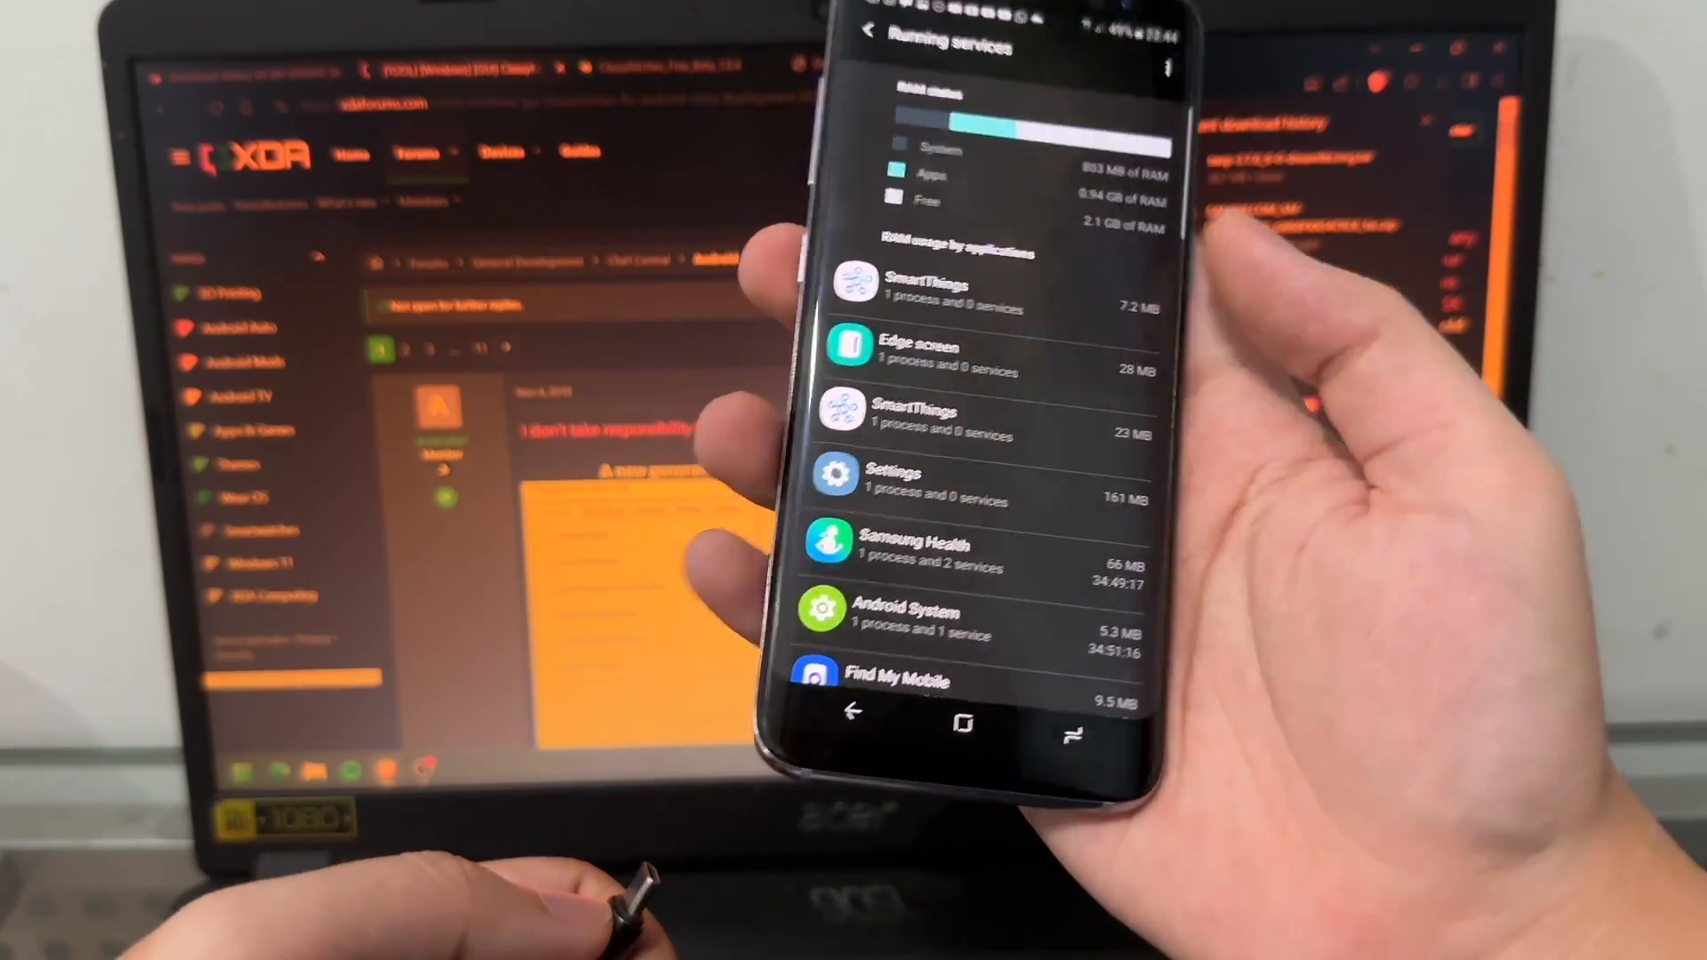